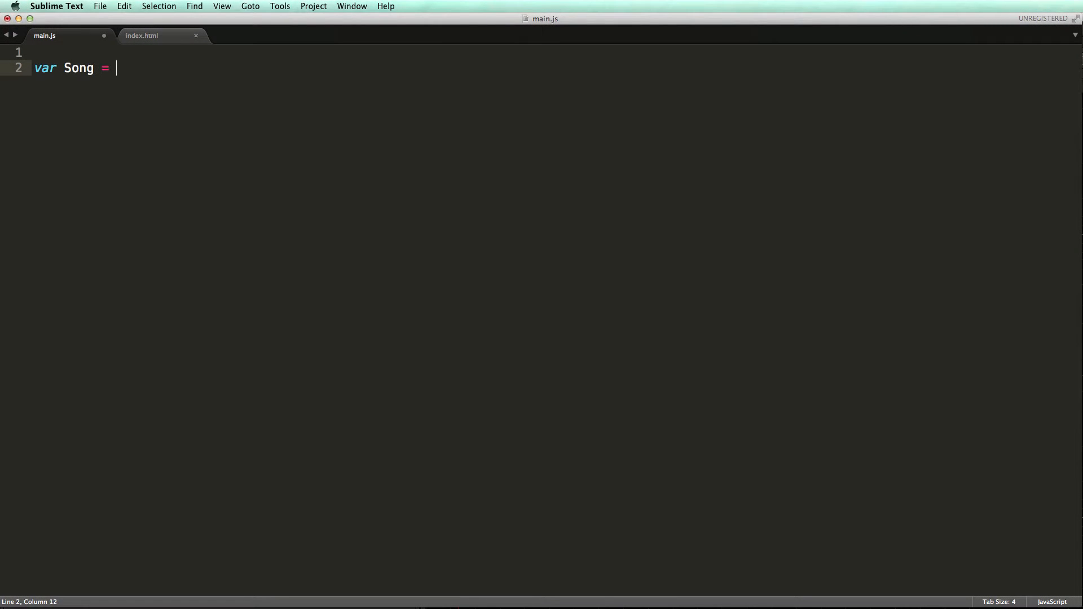
Step: Write var Song = Backbone.Model.extend(); and a Songs Backbone.Collection with model: Song
type("Backbone.Model.e")
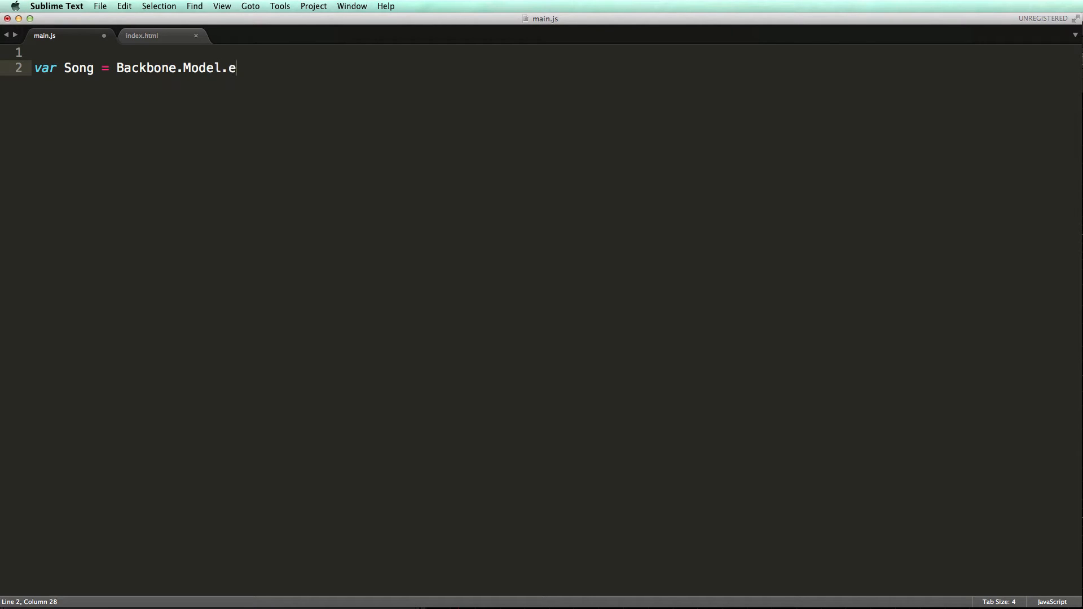
type("xtend();")
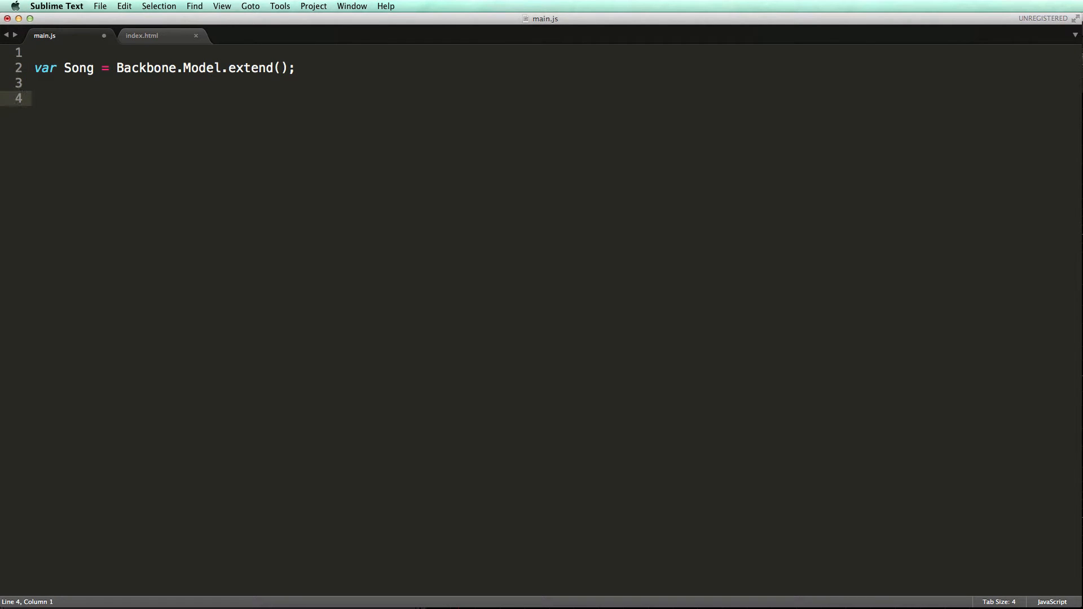
type("var Songs = Backbo")
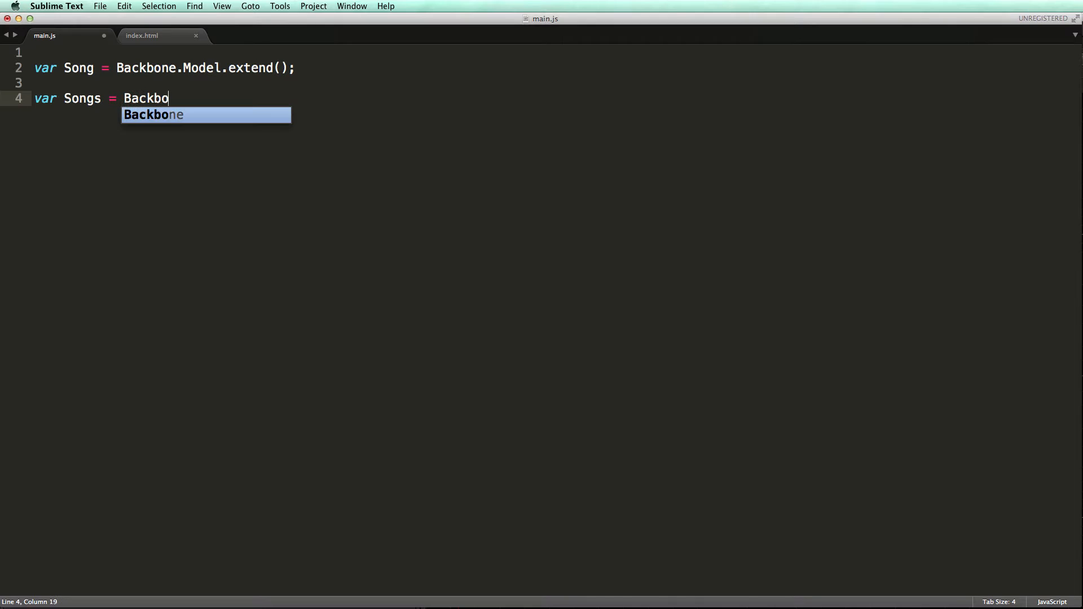
type("ne.Collection.extend({")
type("model:")
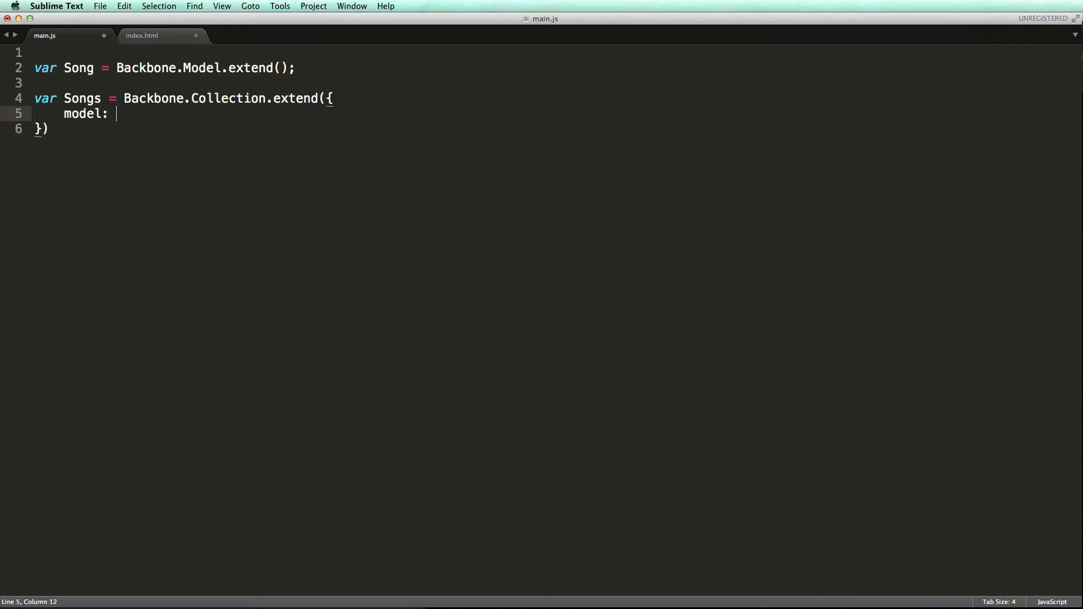
type("Song")
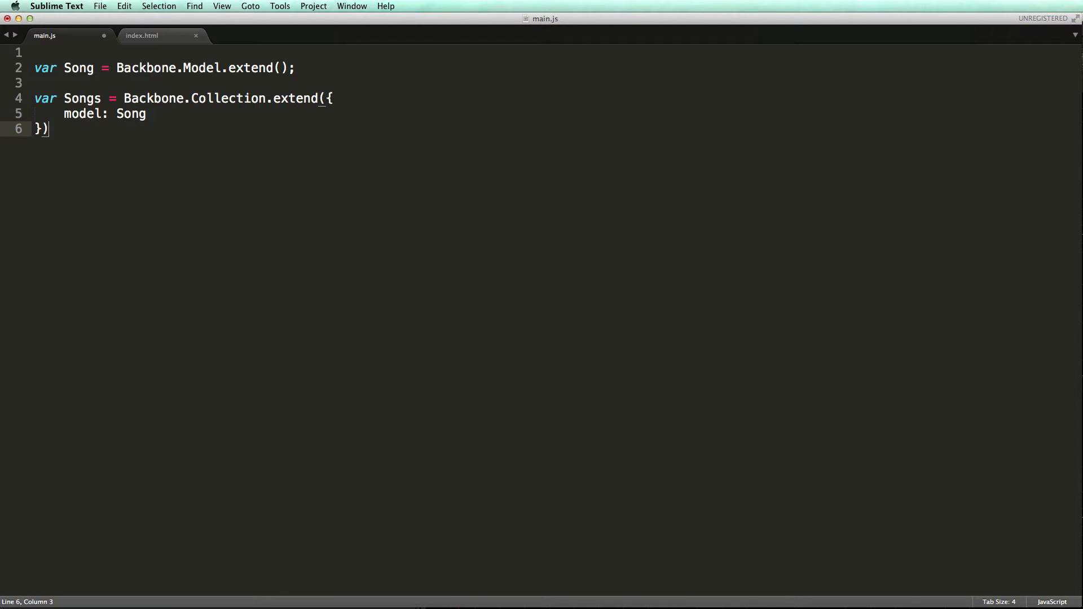
type(";")
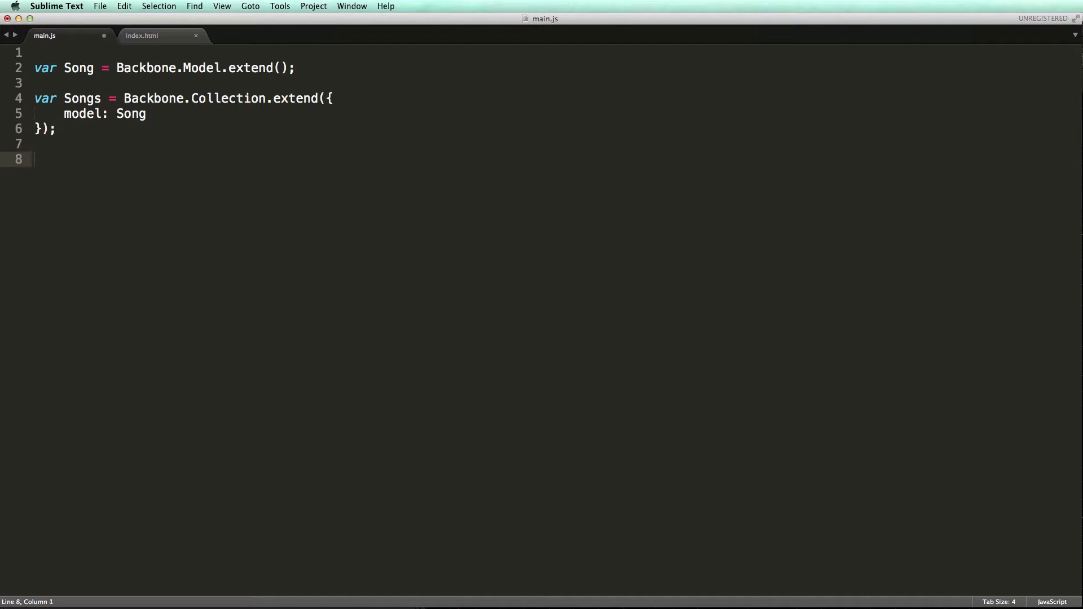
Step: Start var songs = new Songs([ with the array opened onto a new line
type("var songs =")
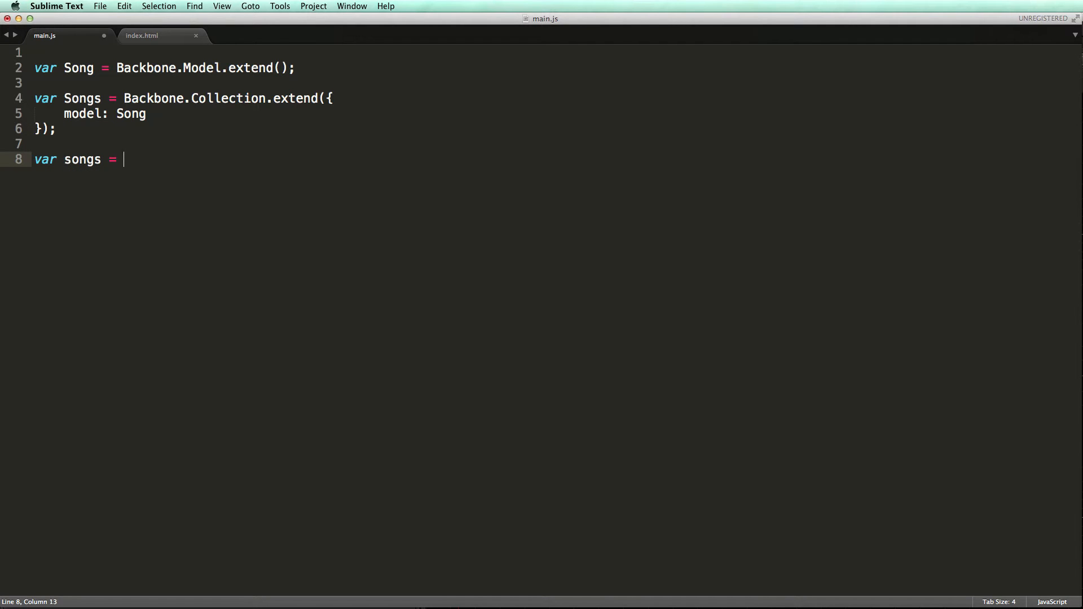
type("new Songs()")
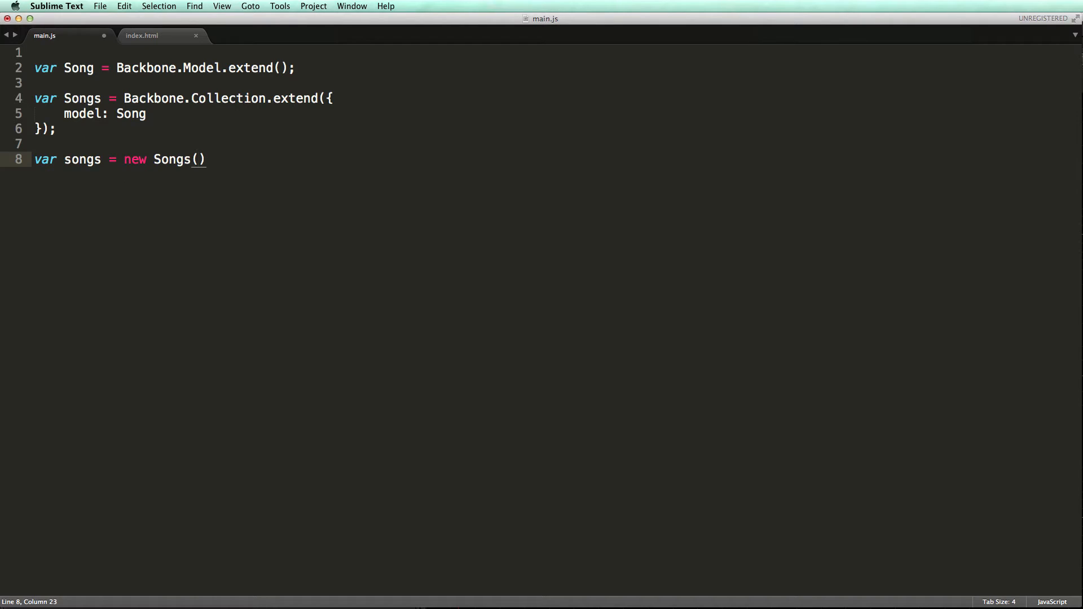
type("[")
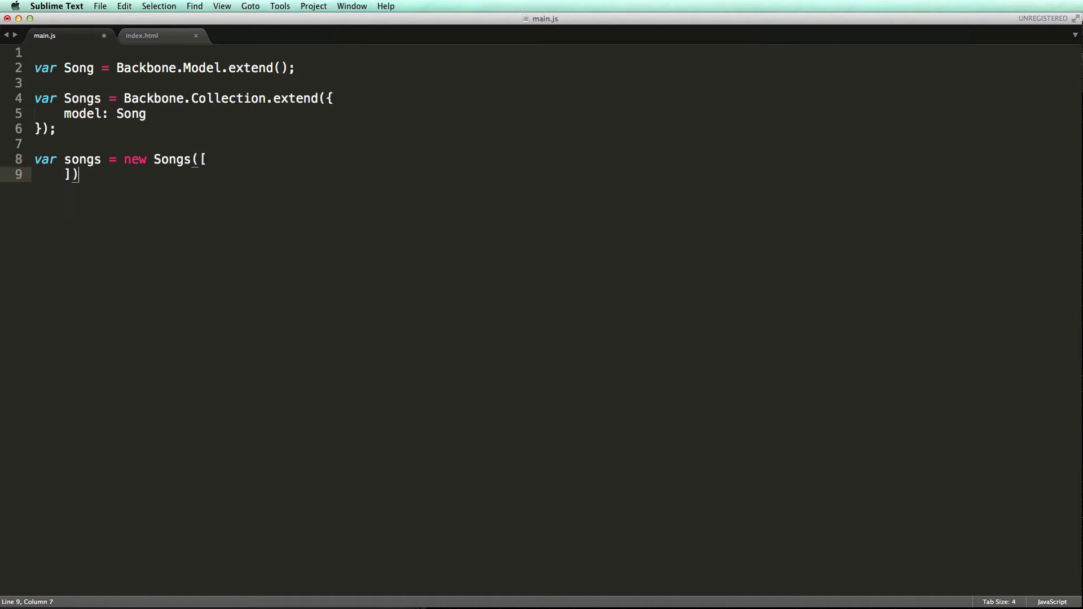
key("Enter")
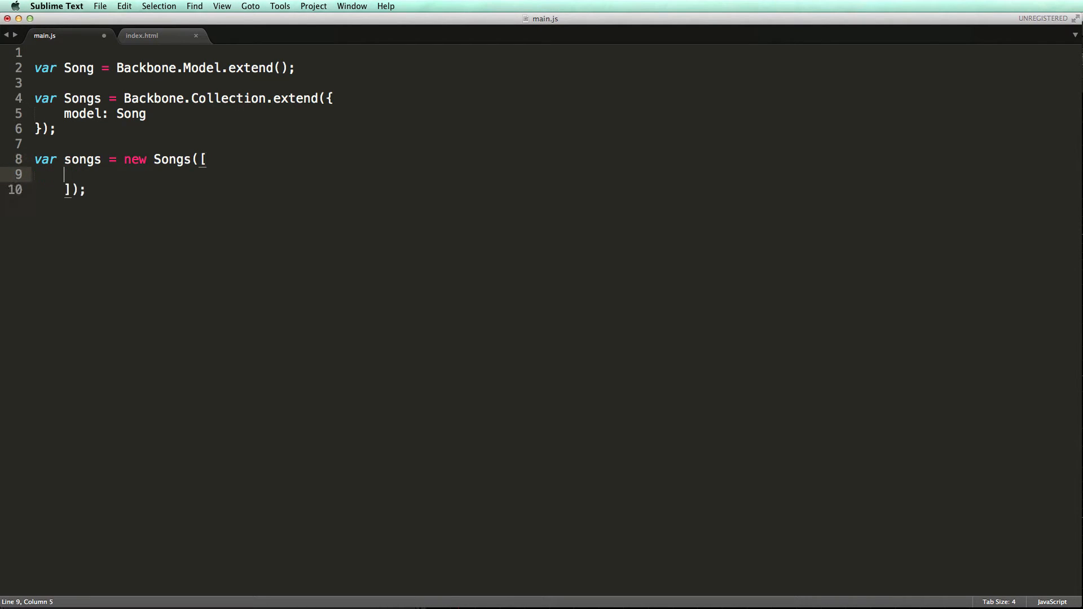
Step: Add new Song({ title: "Song N" }) entries for Song 1, Song 2 and Song 3
type("new Song({ title: \"S")
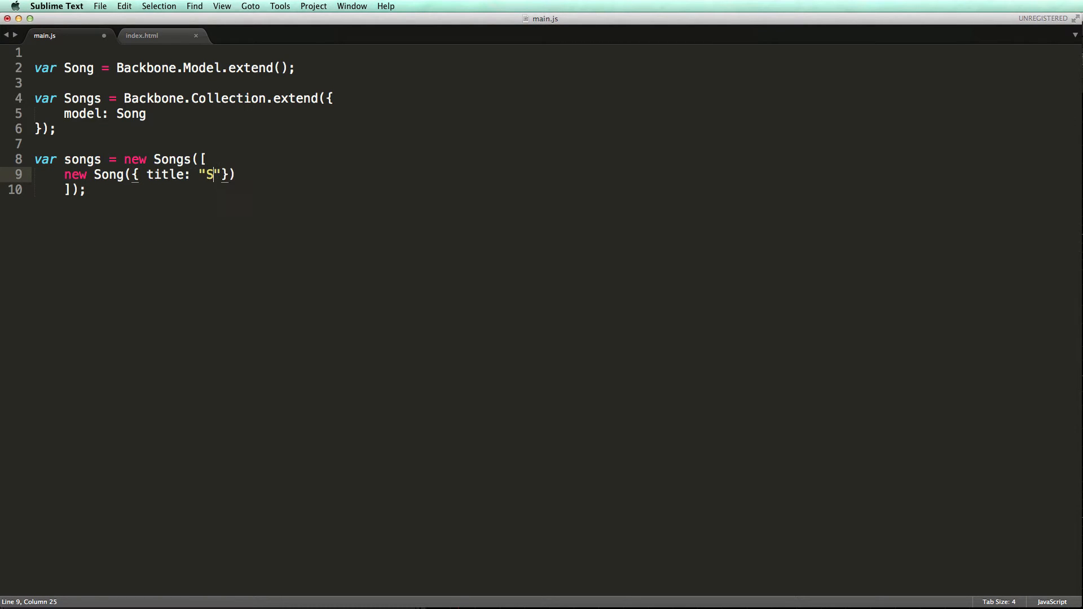
type("ong 1")
type("new Song")
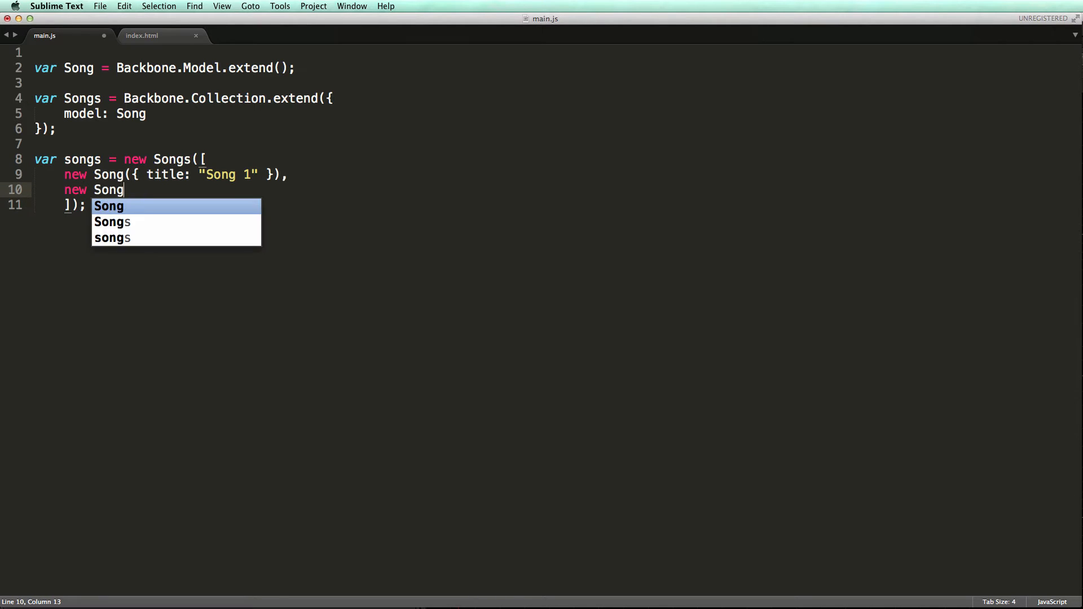
type("({ title: \"S\"})")
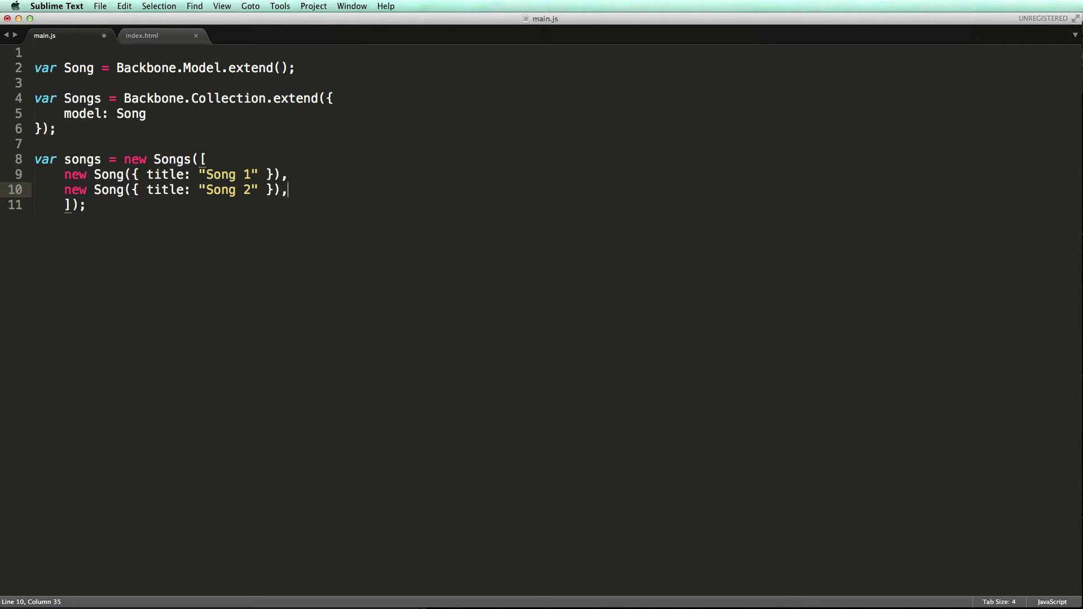
type("new Song({})")
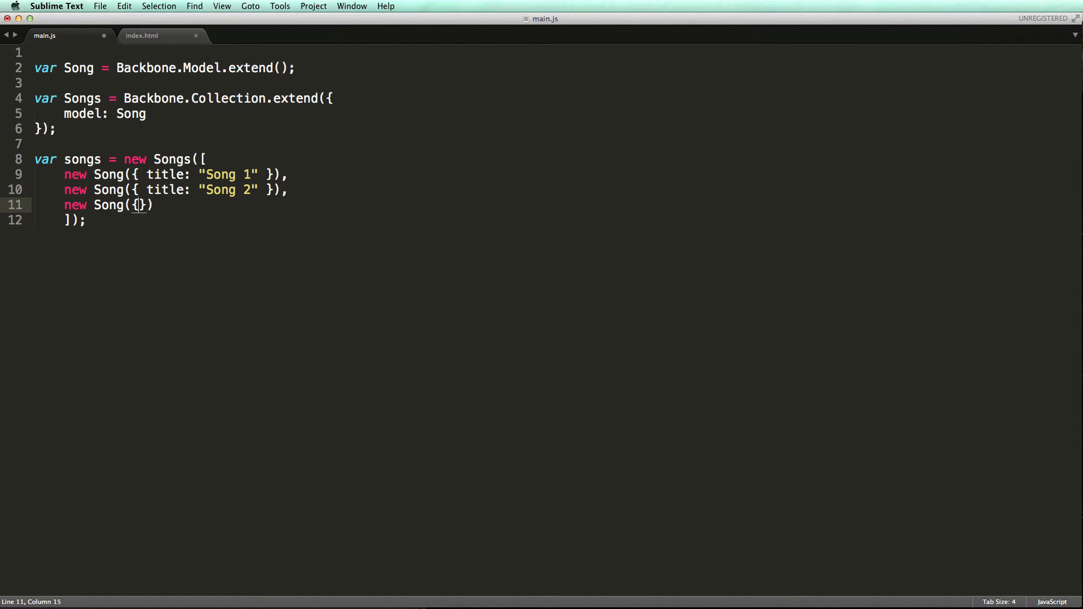
type("title: \"Song 3")
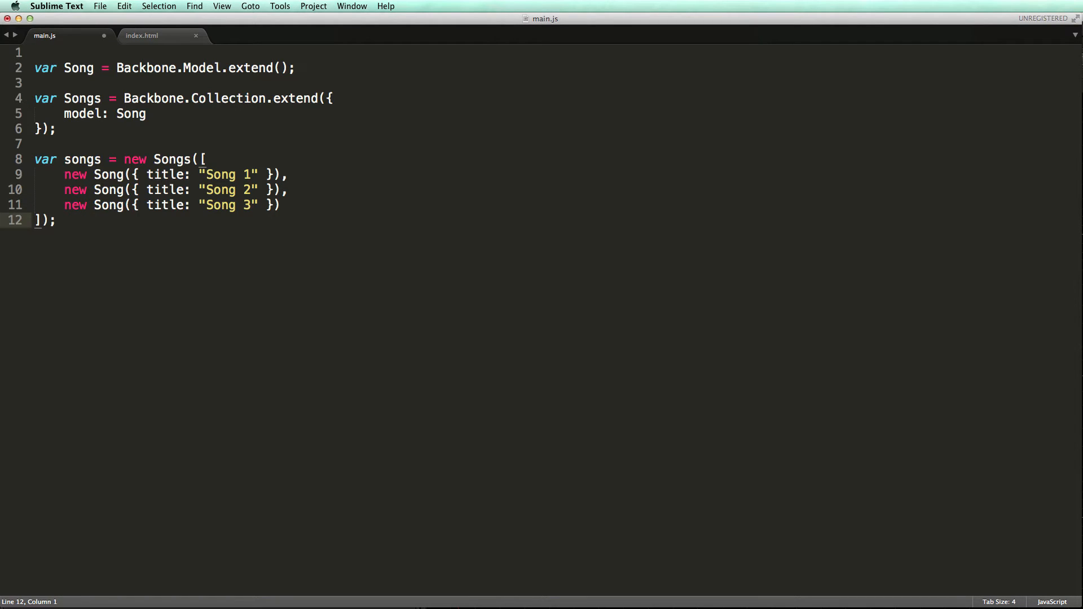
Step: Add songs.add(new Song({ title: "Song 4" })); after the collection and save main.js
left_click(51, 220)
type("songs.add(new Song({ title: \"Song ")
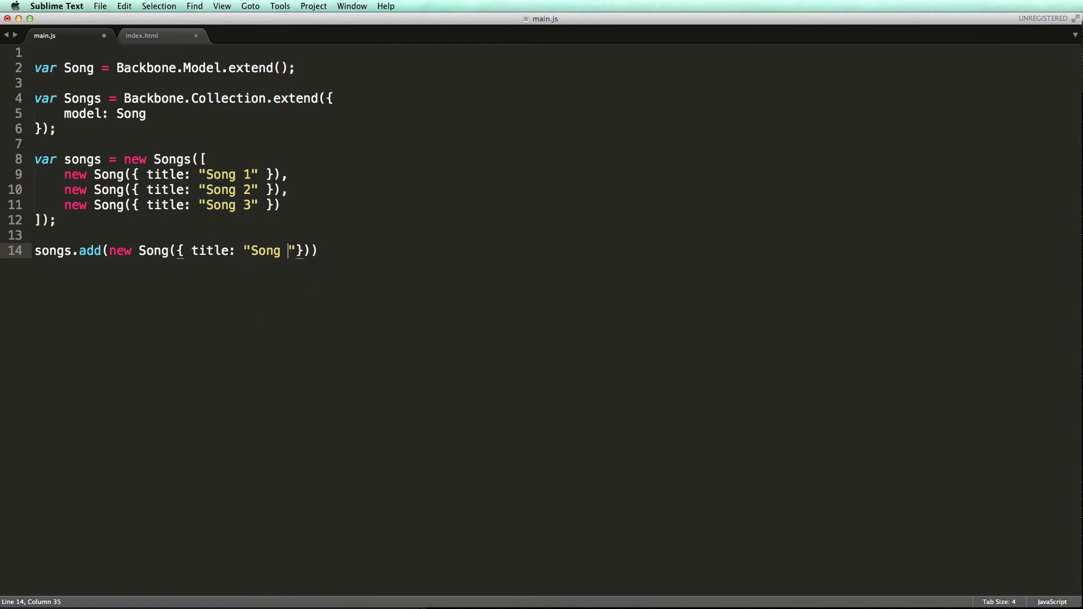
type("4")
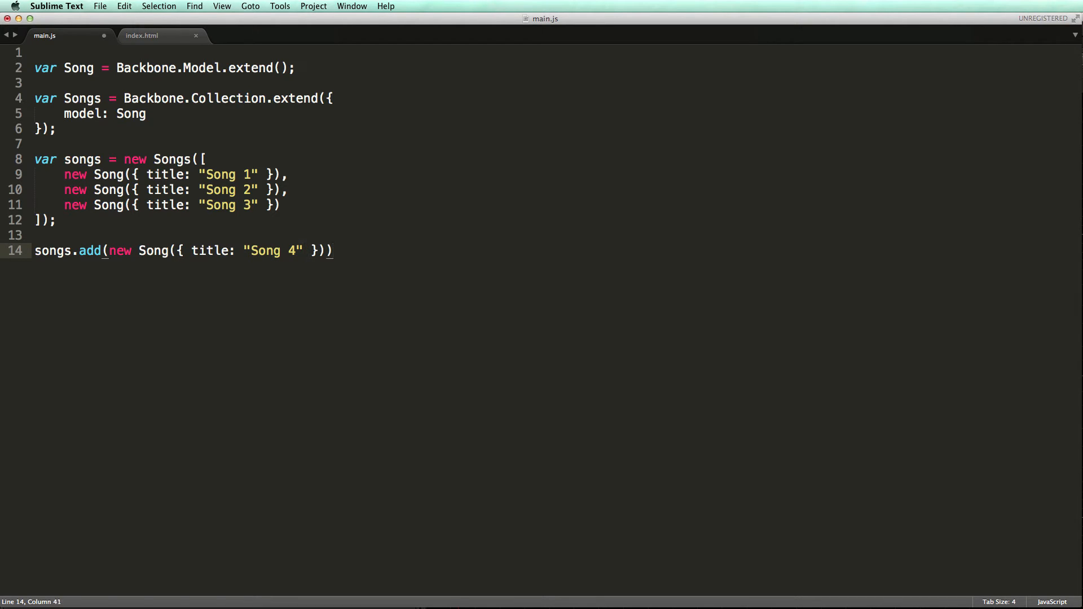
type(";")
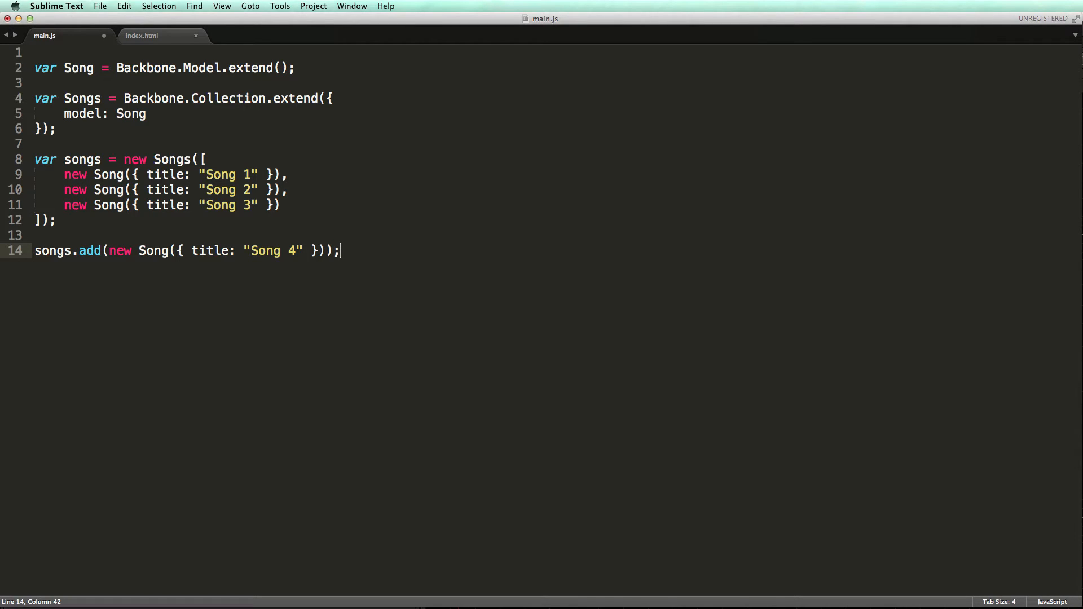
key("cmd+s")
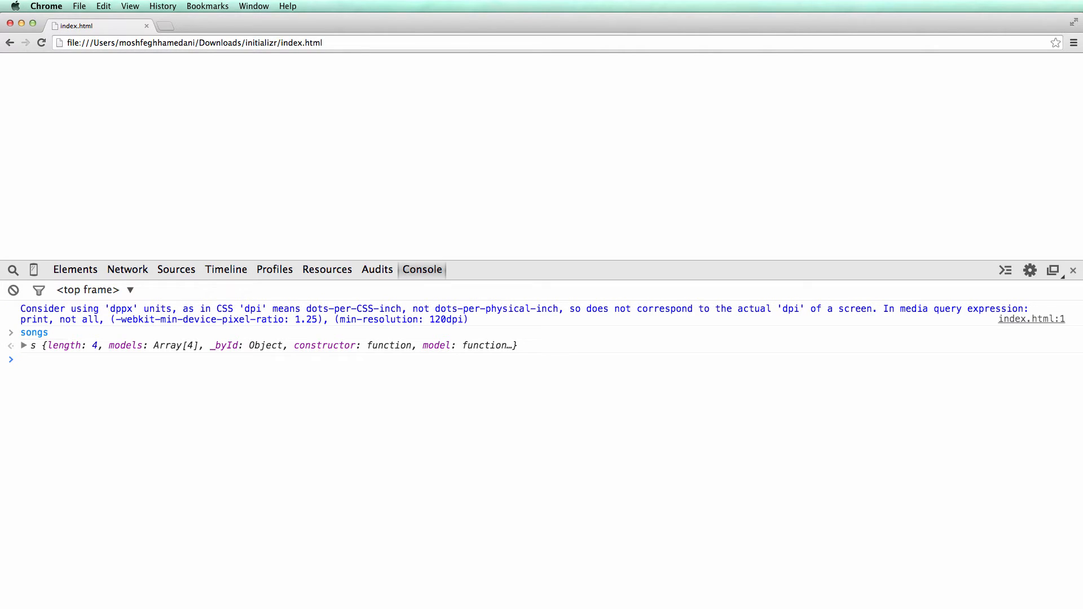
mouse_move(48, 352)
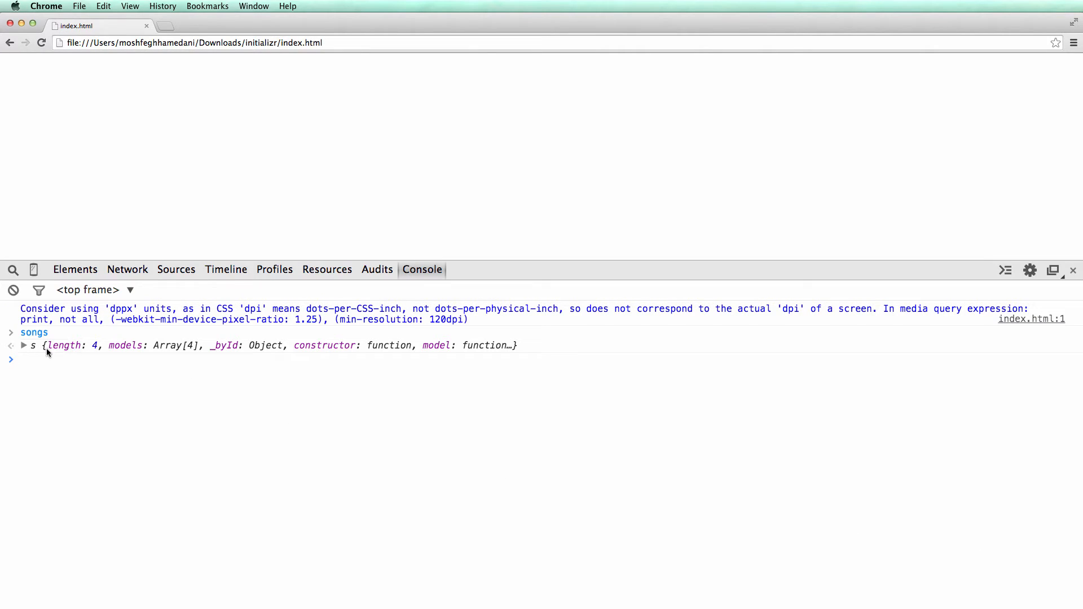
Step: Expand songs and its four-entry models array, then evaluate songs.at(0) for the first model
left_click(25, 347)
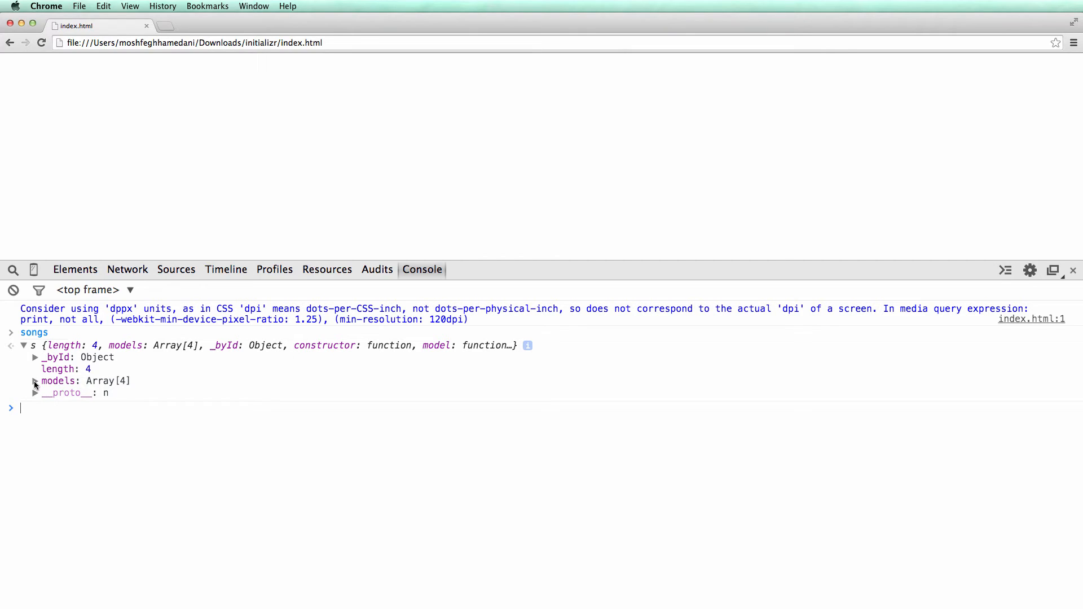
left_click(34, 381)
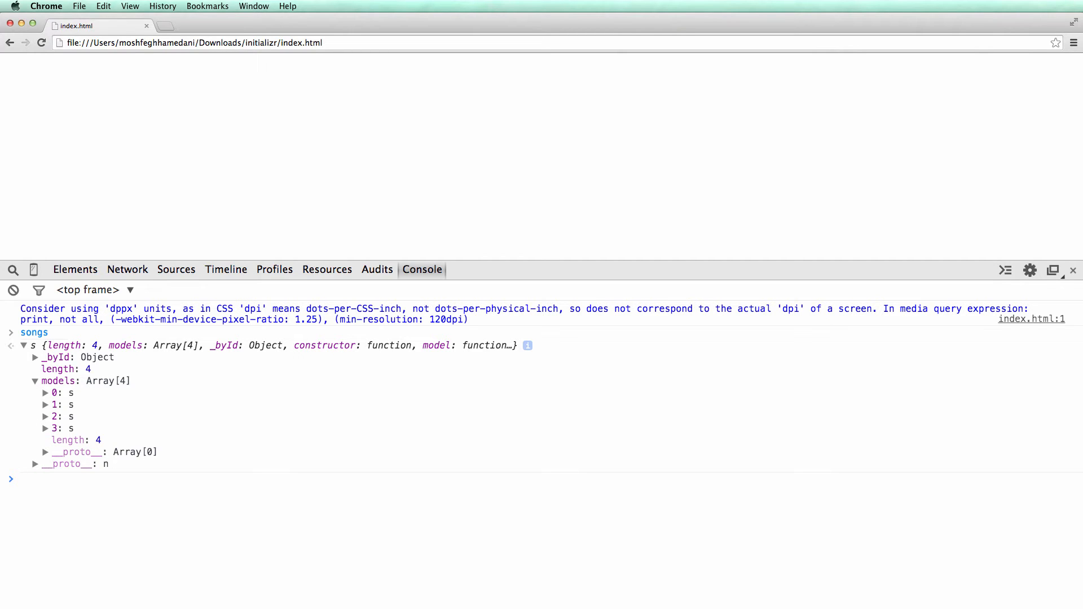
left_click(23, 480)
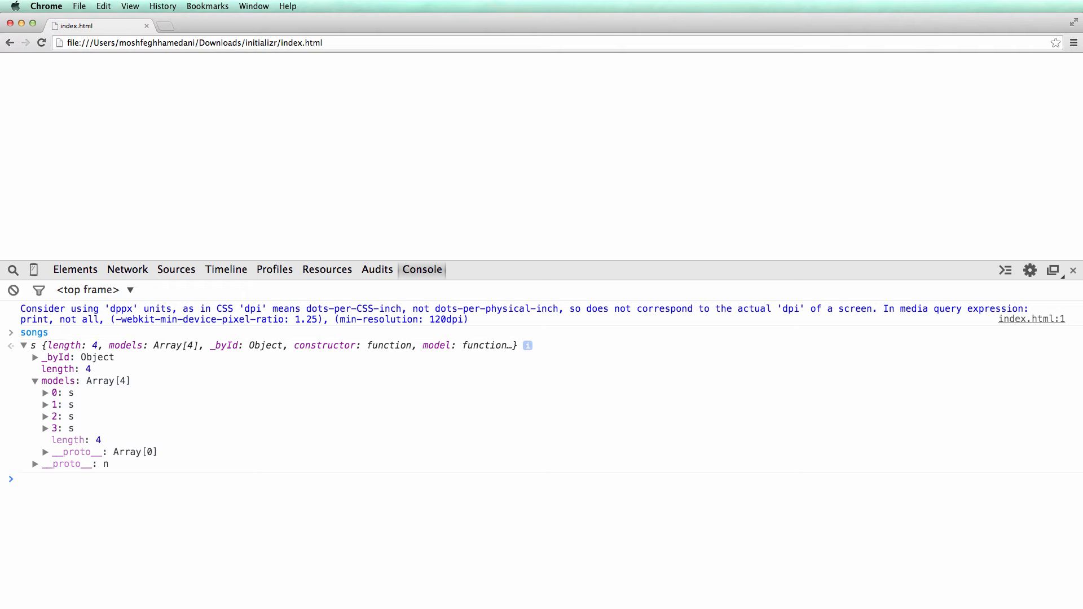
type("songs.at(0)")
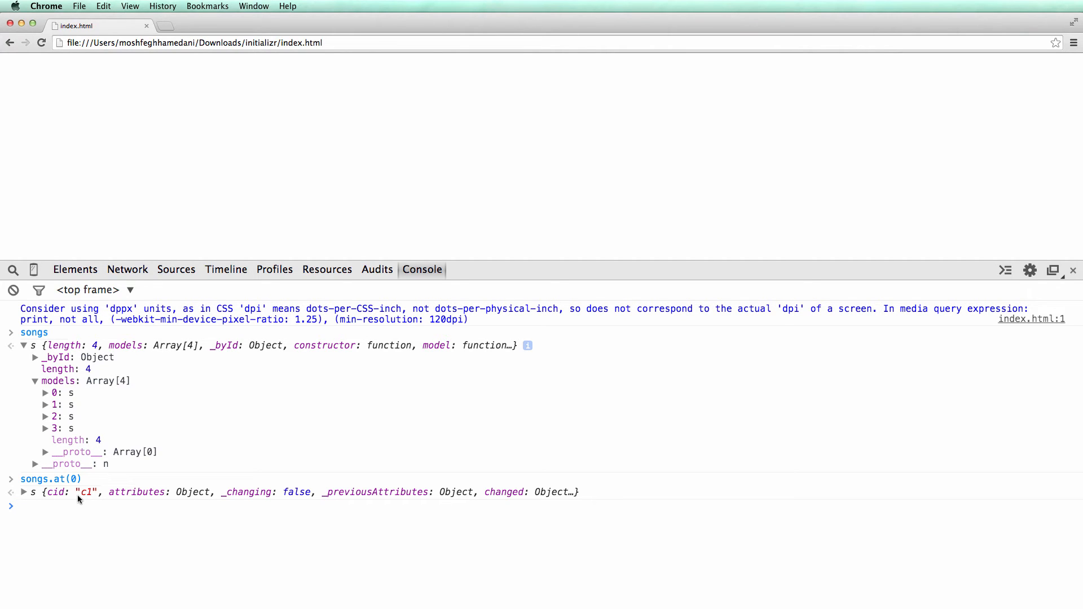
mouse_move(85, 501)
type("songs.get(\"c1")
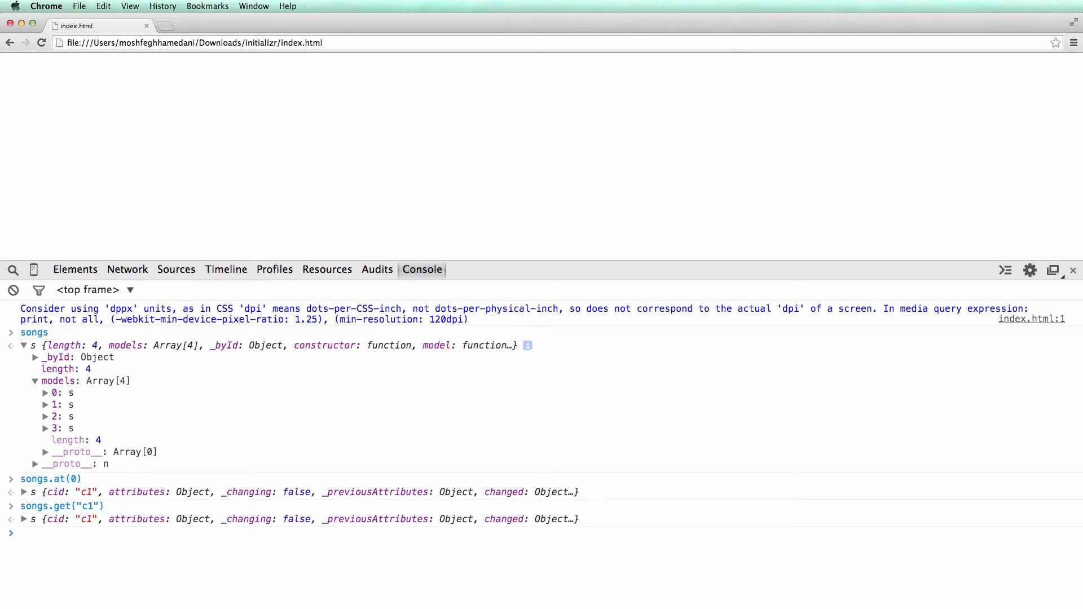
Step: Run songs.remove(songs.at(0)), then evaluate songs and songs.length, which returns 3
type("songs.remove(songs.at(0")
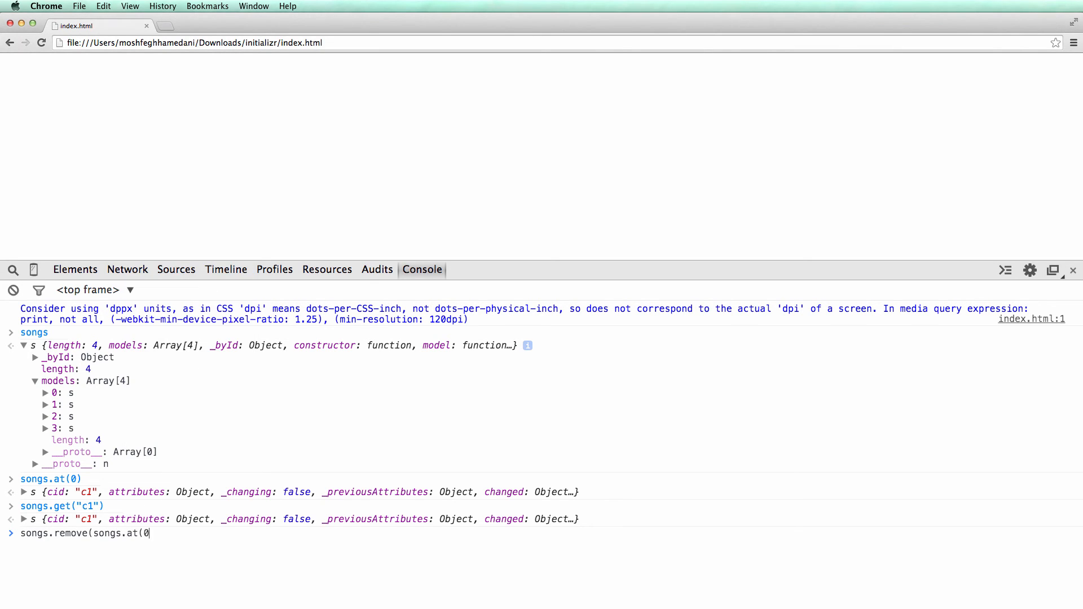
key("Enter")
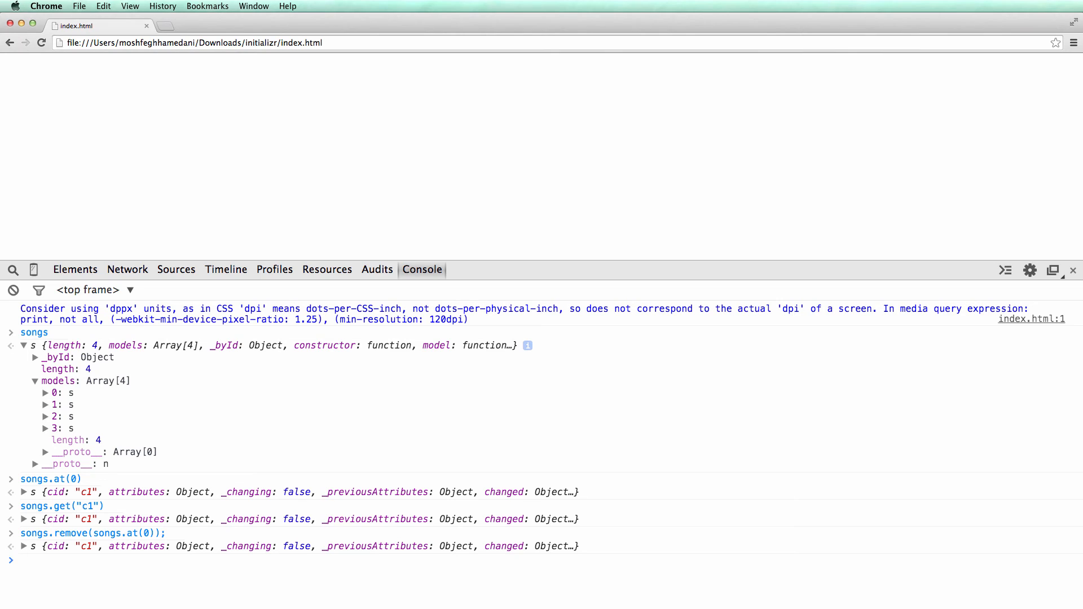
mouse_move(359, 592)
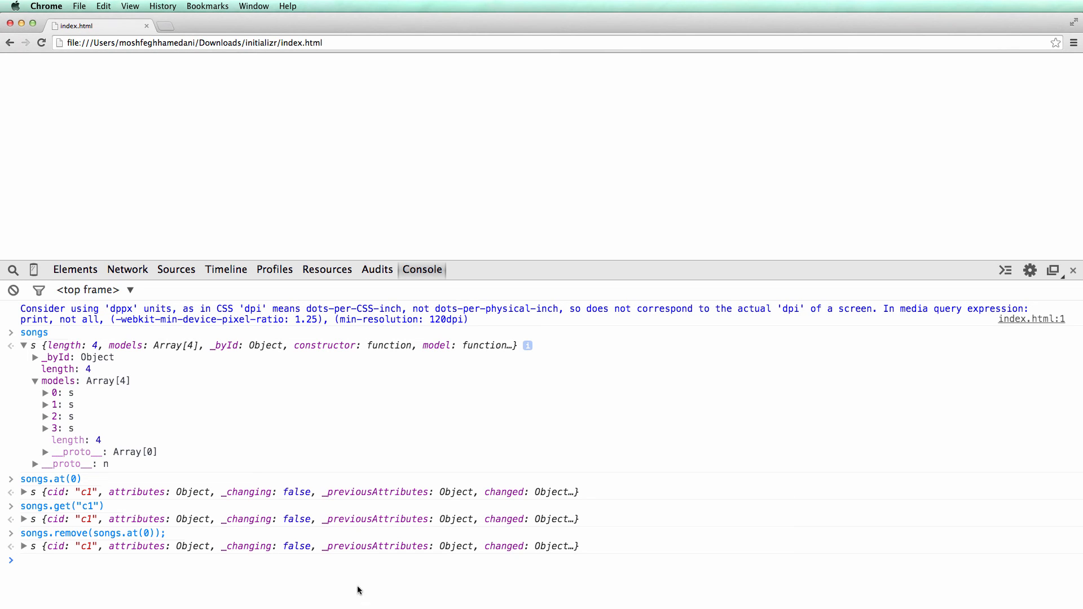
type("songs")
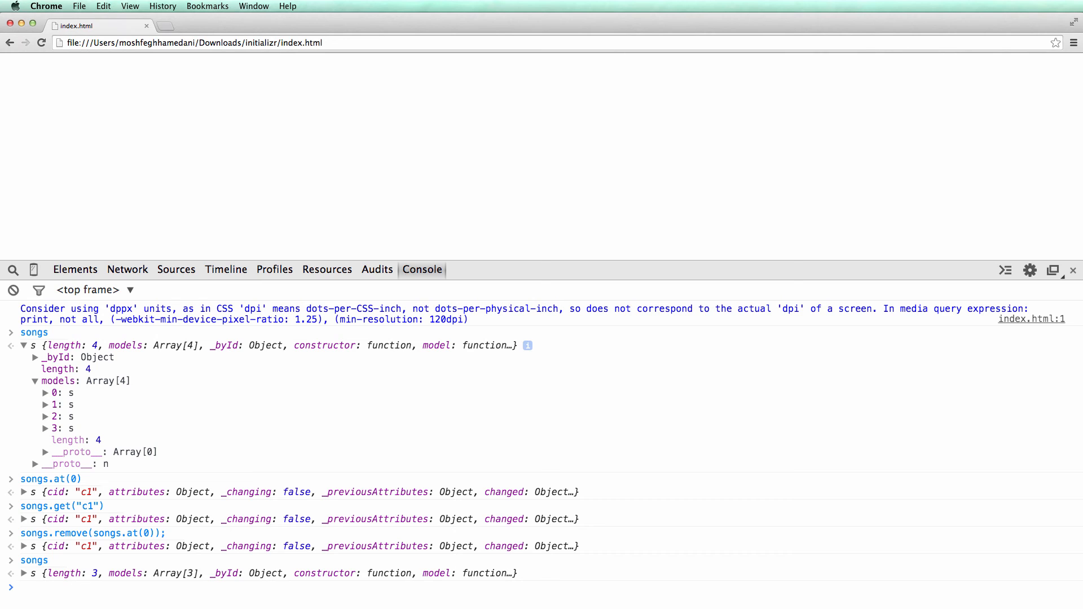
type("songs.length")
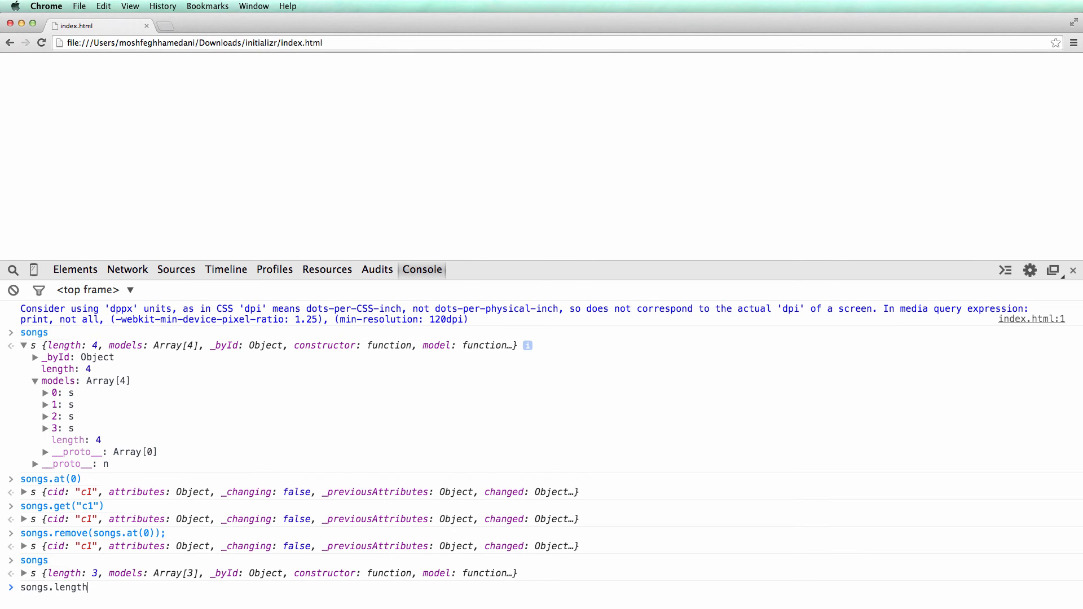
key("Enter")
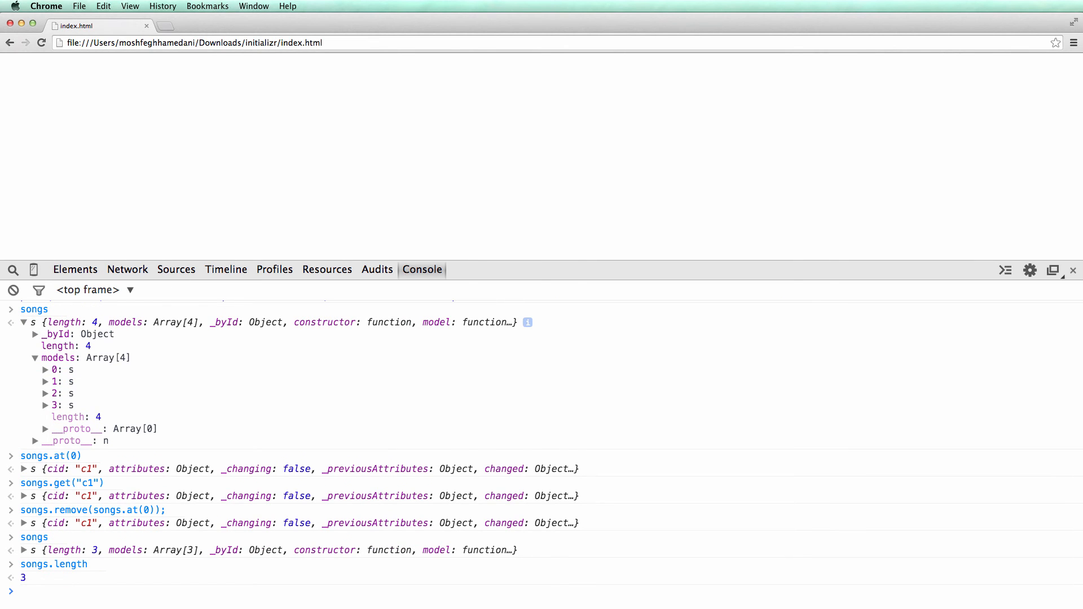